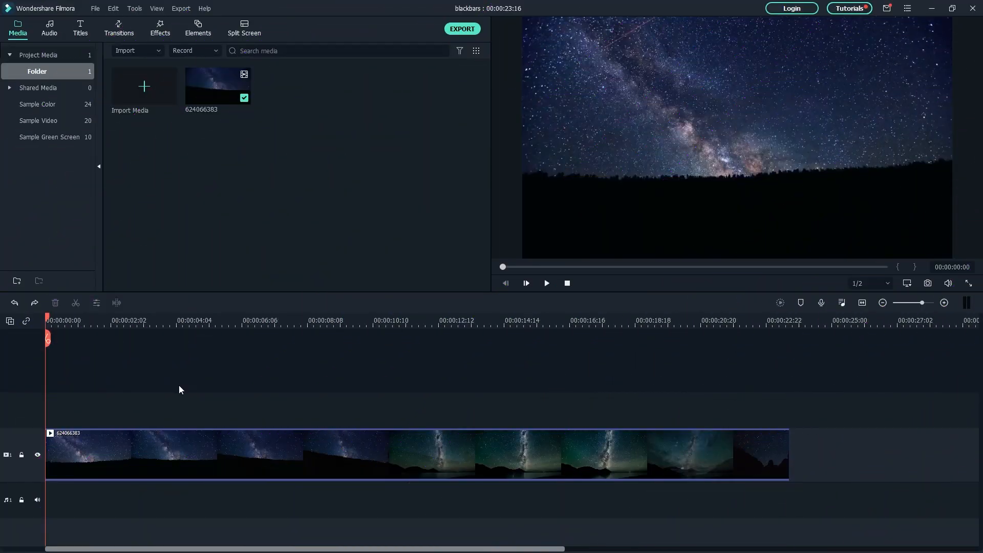
Step: Move the playhead to about 00:00:03:14 on the night sky clip
{"action": "left_click", "coordinate": [544, 282]}
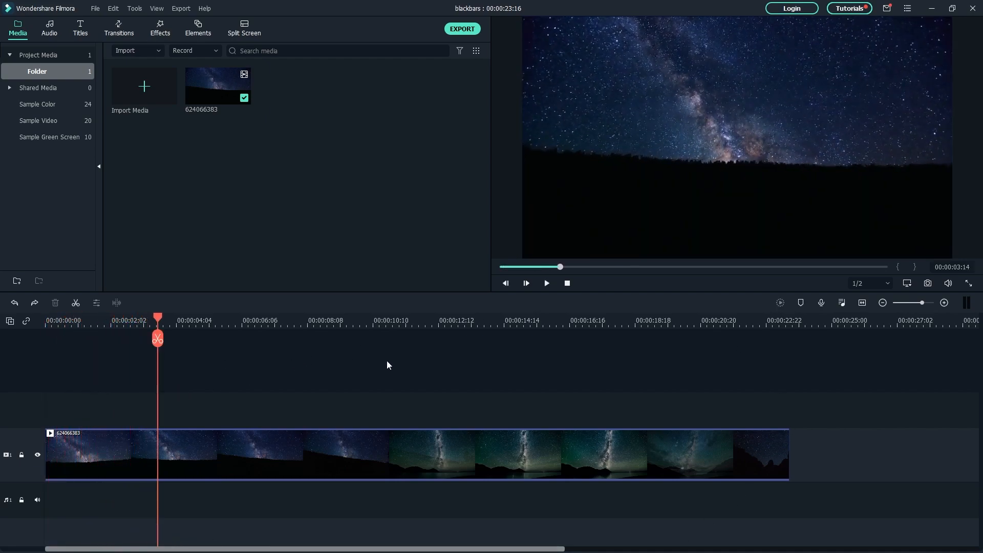
{"action": "mouse_move", "coordinate": [248, 180]}
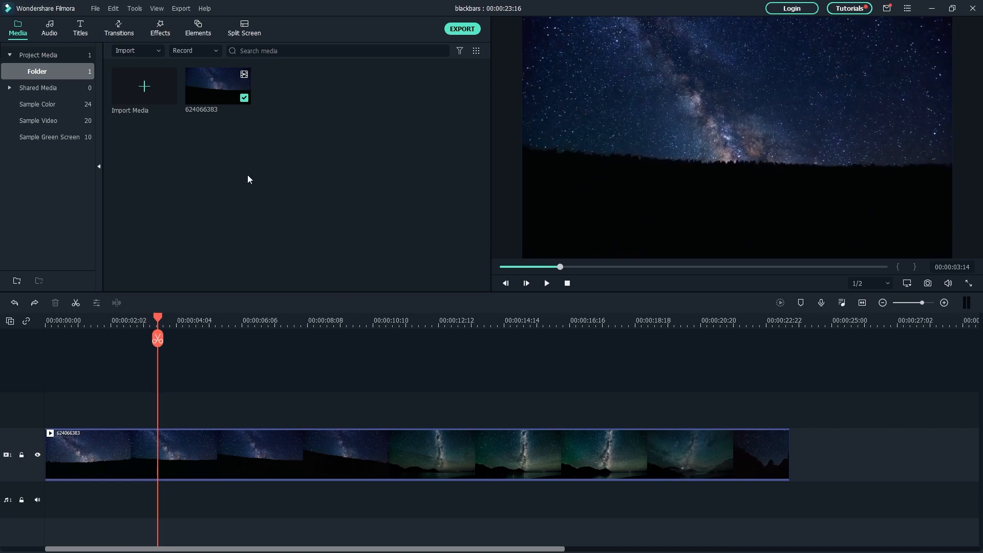
Step: Place the Plain Text Basic 6 title on the track above the night sky clip
{"action": "left_click", "coordinate": [80, 28]}
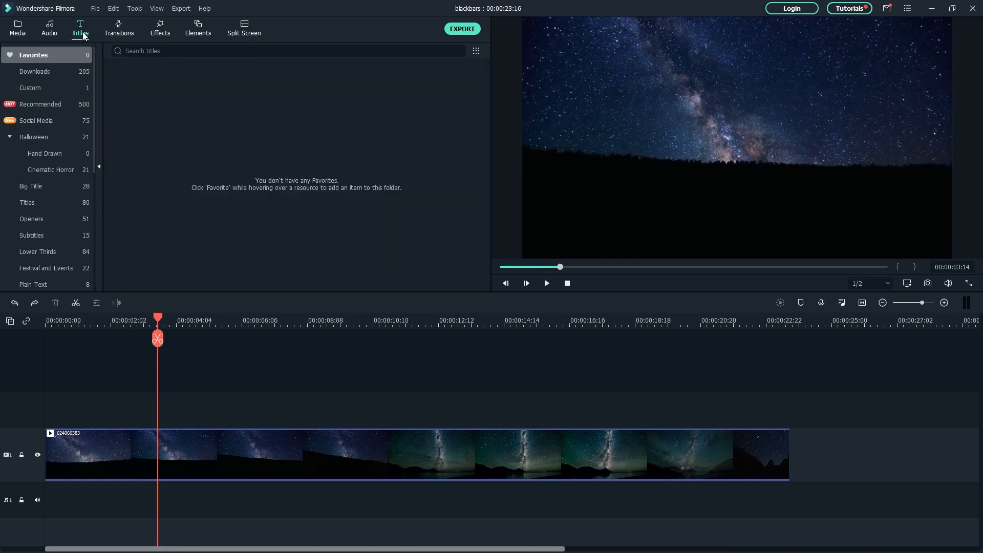
{"action": "scroll", "scroll_direction": "down", "scroll_amount": 3}
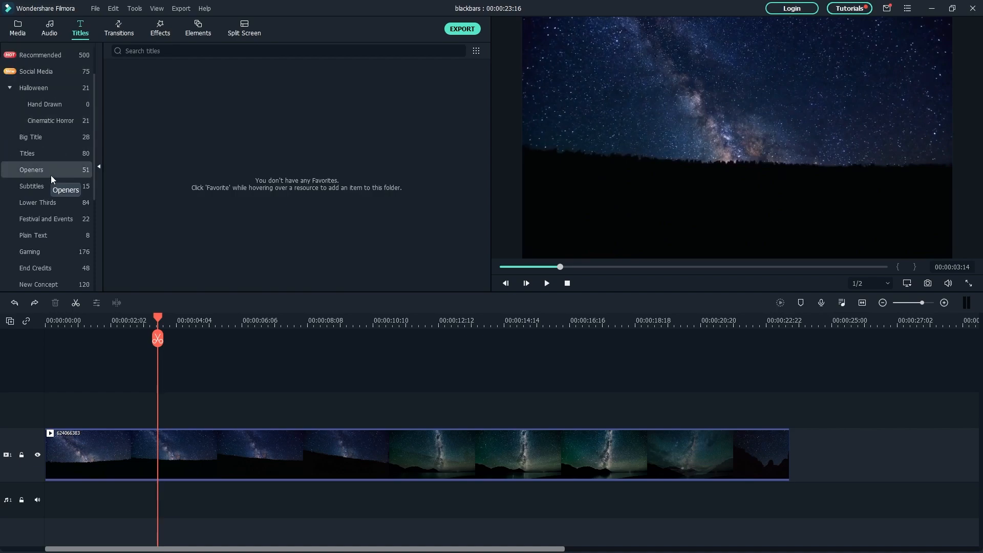
{"action": "left_click", "coordinate": [35, 235]}
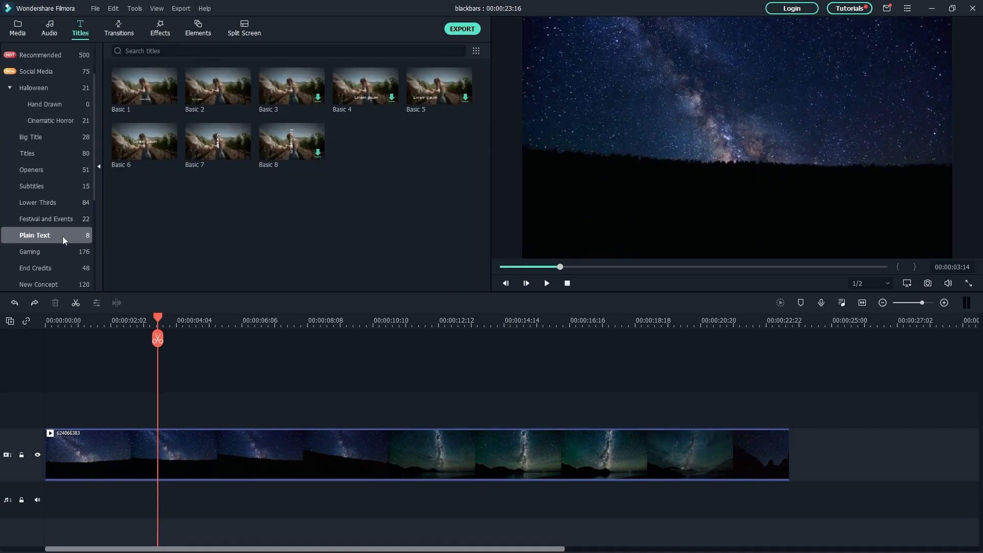
{"action": "mouse_move", "coordinate": [178, 70]}
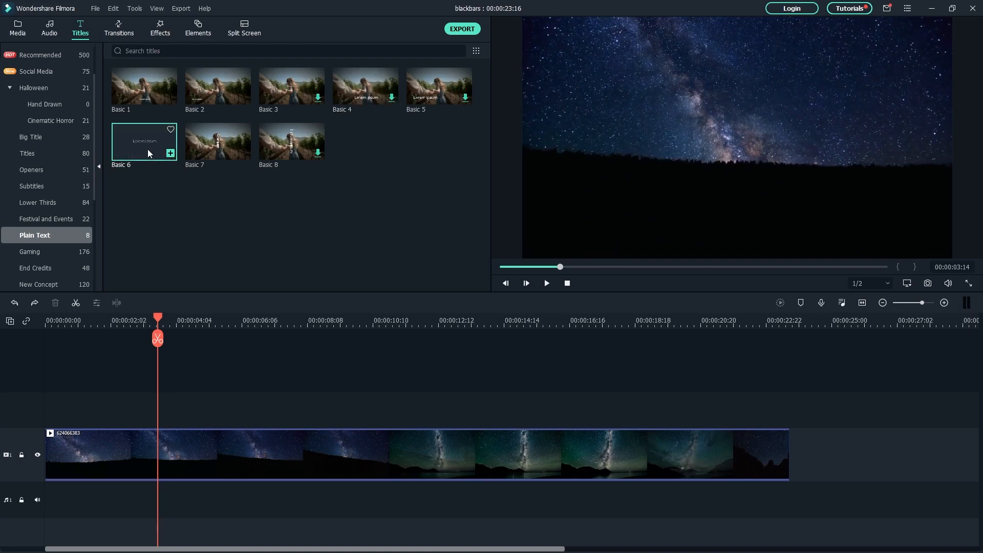
{"action": "left_click", "coordinate": [545, 282]}
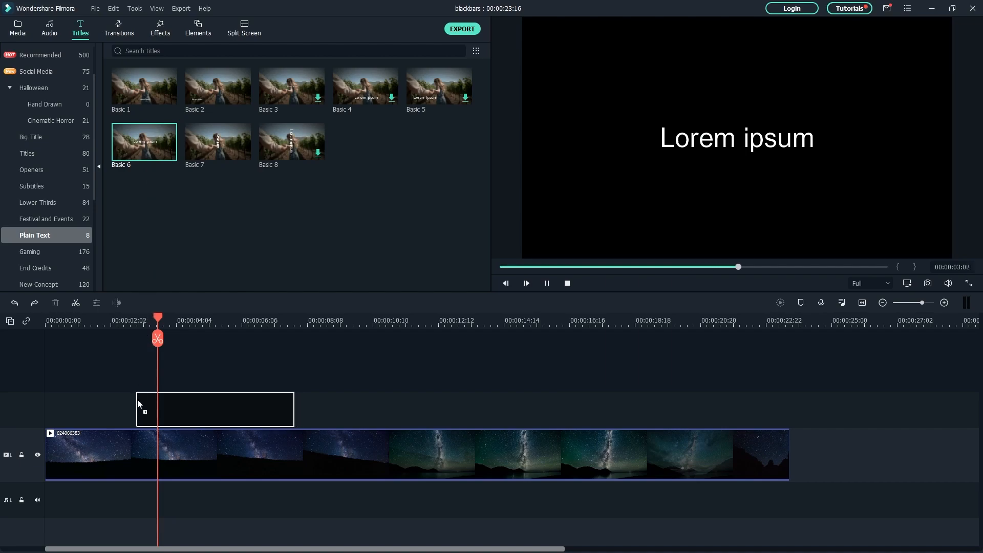
{"action": "left_click_drag", "start_coordinate": [143, 142], "coordinate": [174, 408]}
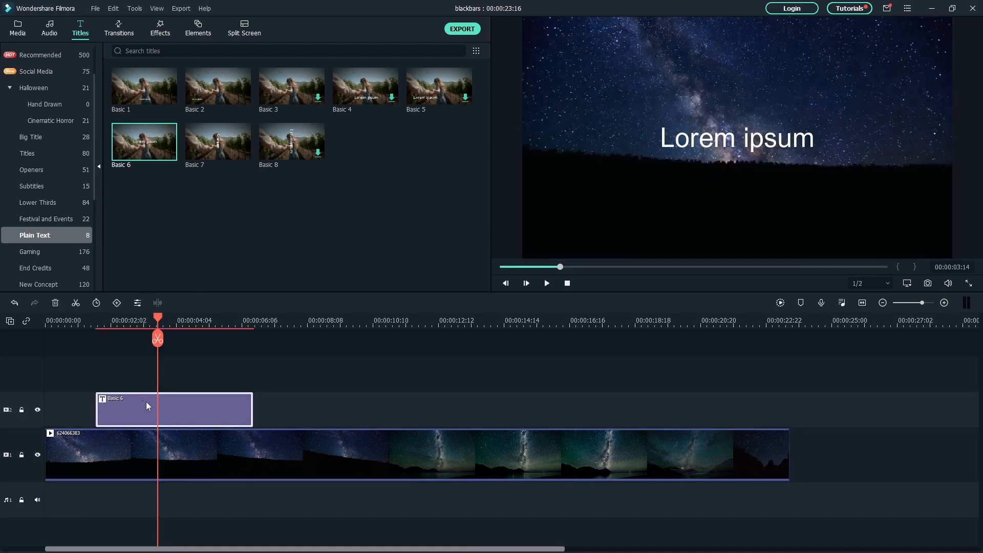
Step: Replace the title's Lorem ipsum placeholder with the text 'Night Skies'
{"action": "double_click", "coordinate": [174, 409]}
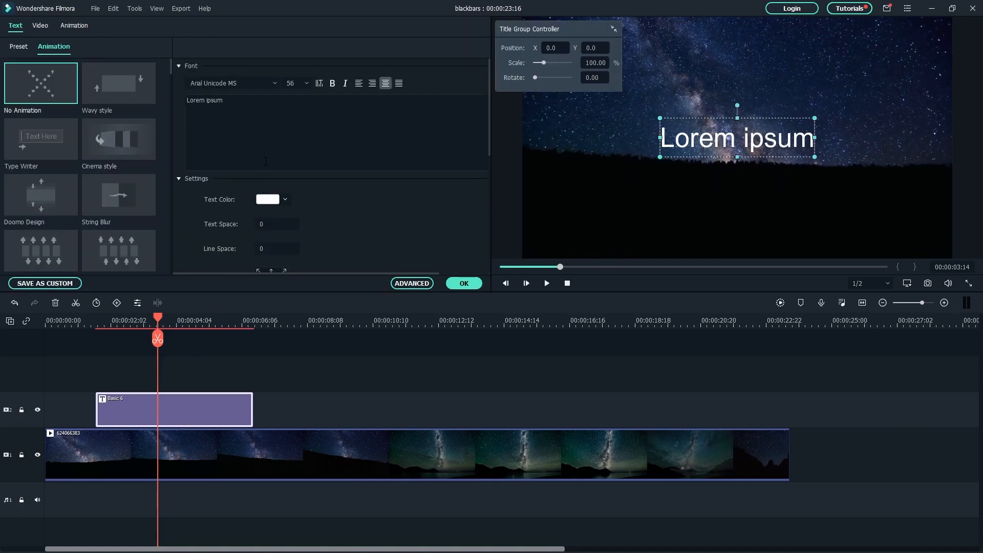
{"action": "triple_click", "coordinate": [204, 100]}
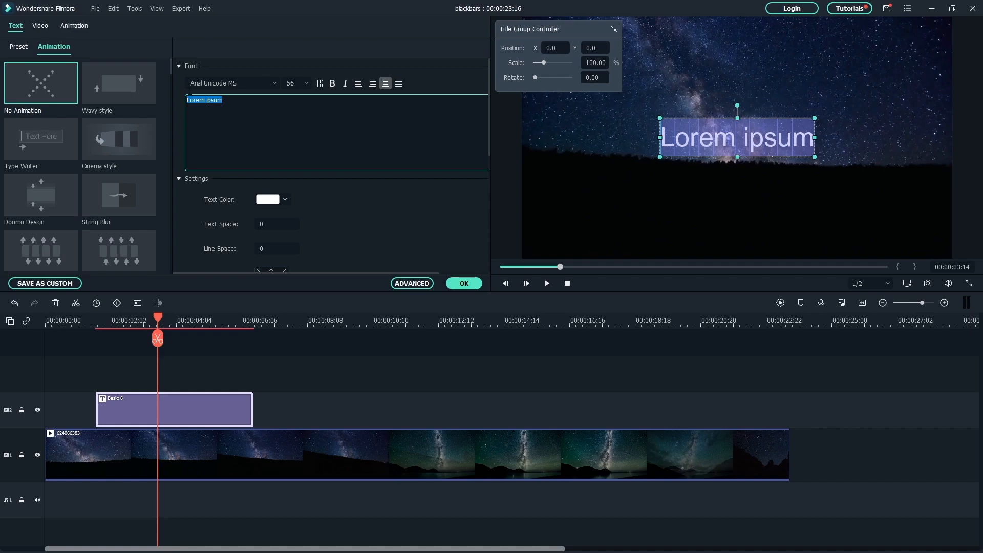
{"action": "type", "text": "Night Skies"}
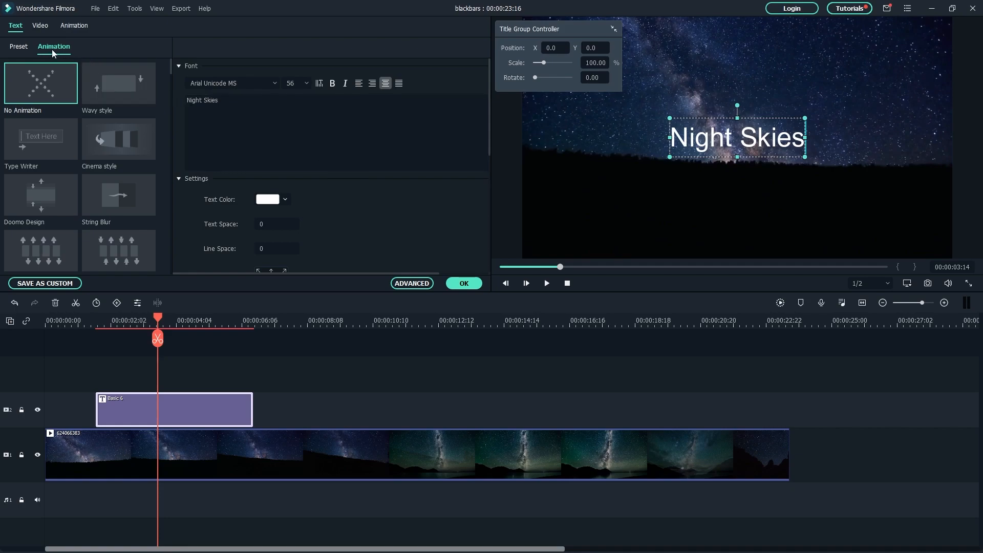
{"action": "mouse_move", "coordinate": [61, 51]}
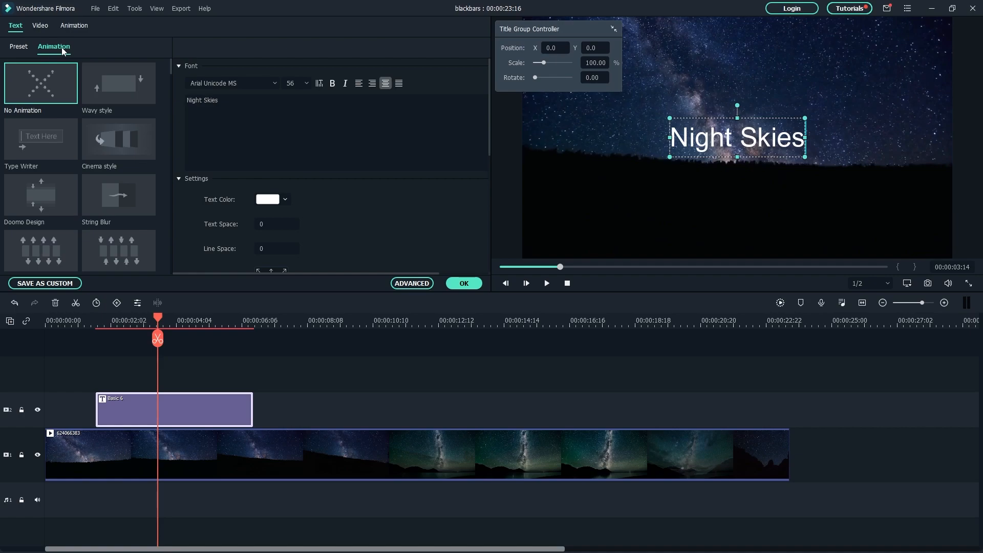
Step: Preview To the Right 1, then apply the To the Right 2 animation to the title
{"action": "scroll", "scroll_direction": "down", "scroll_amount": 3}
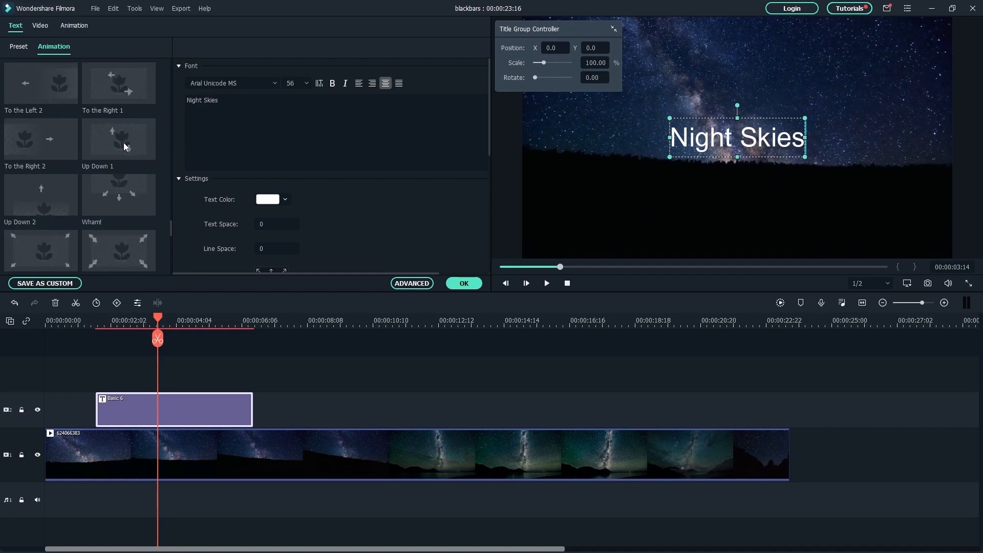
{"action": "mouse_move", "coordinate": [119, 83]}
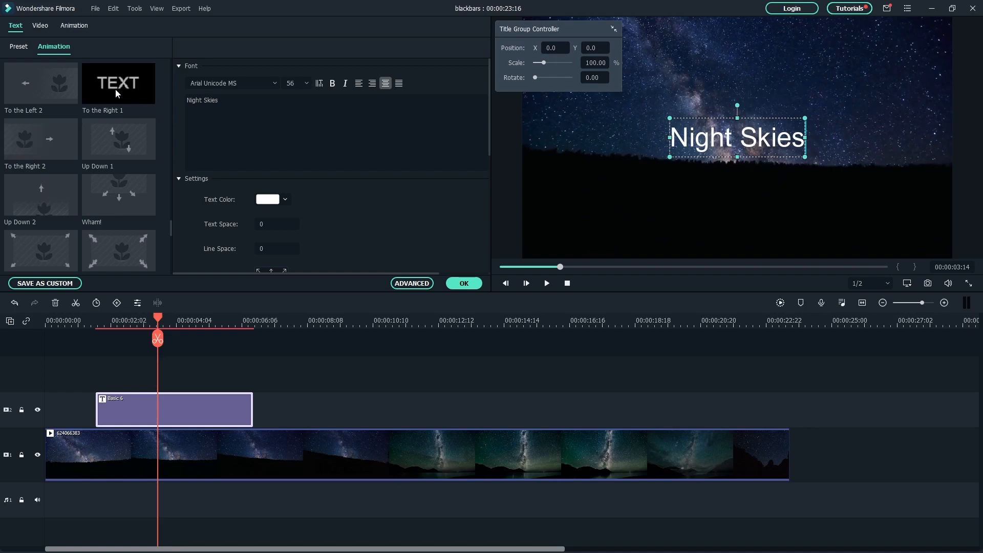
{"action": "left_click", "coordinate": [119, 83]}
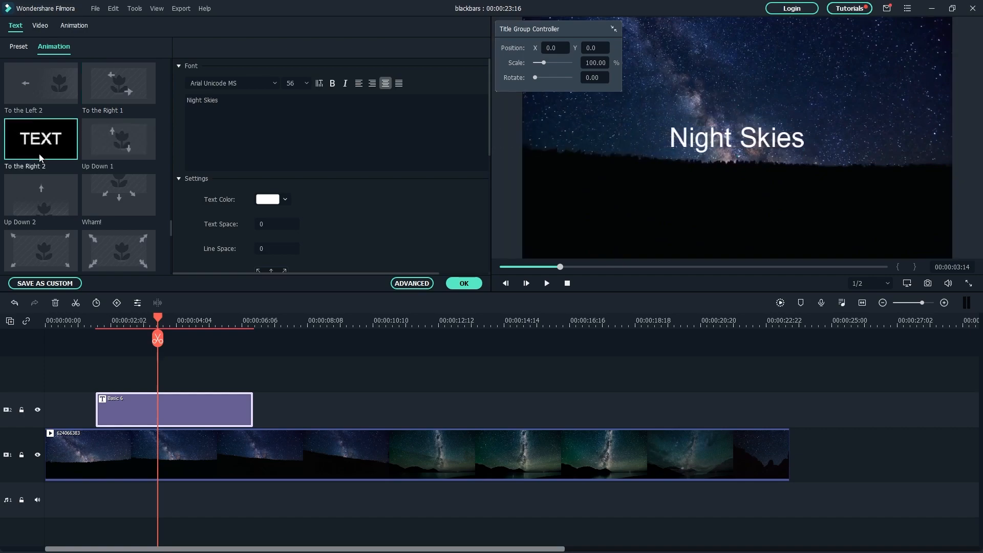
{"action": "left_click", "coordinate": [736, 137]}
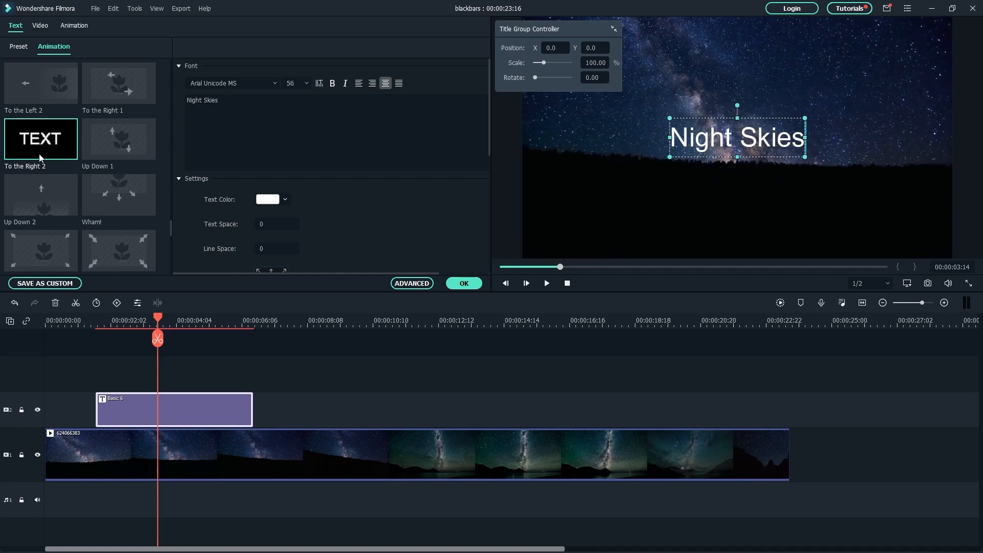
{"action": "left_click", "coordinate": [41, 138]}
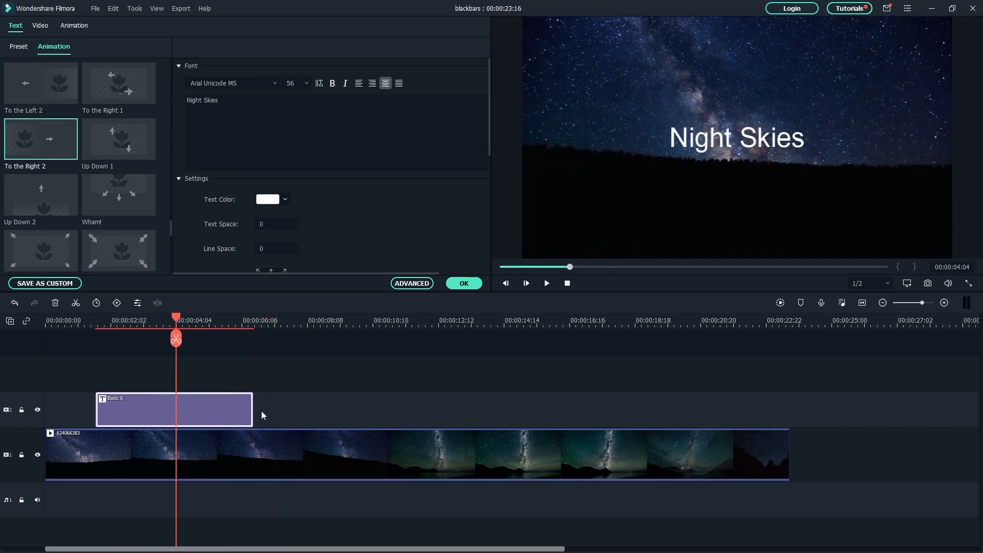
Step: Stretch the title clip's end to about ten seconds
{"action": "left_click_drag", "start_coordinate": [252, 409], "coordinate": [161, 409]}
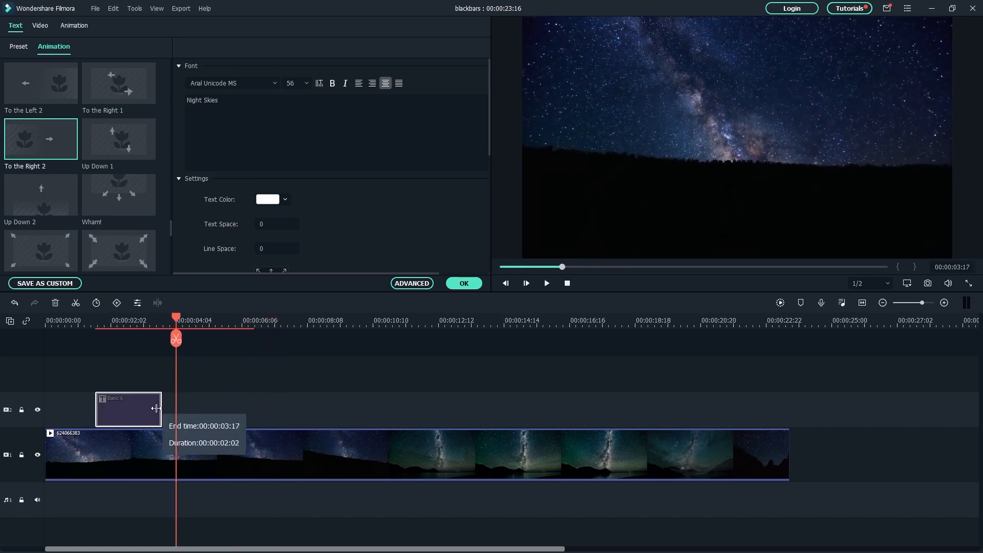
{"action": "left_click_drag", "start_coordinate": [159, 409], "coordinate": [375, 413]}
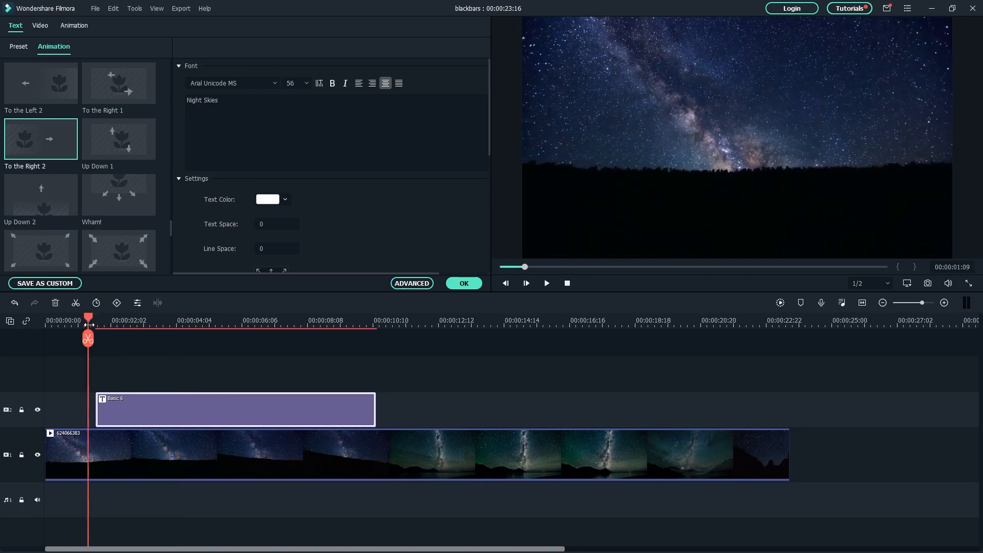
{"action": "left_click", "coordinate": [544, 283]}
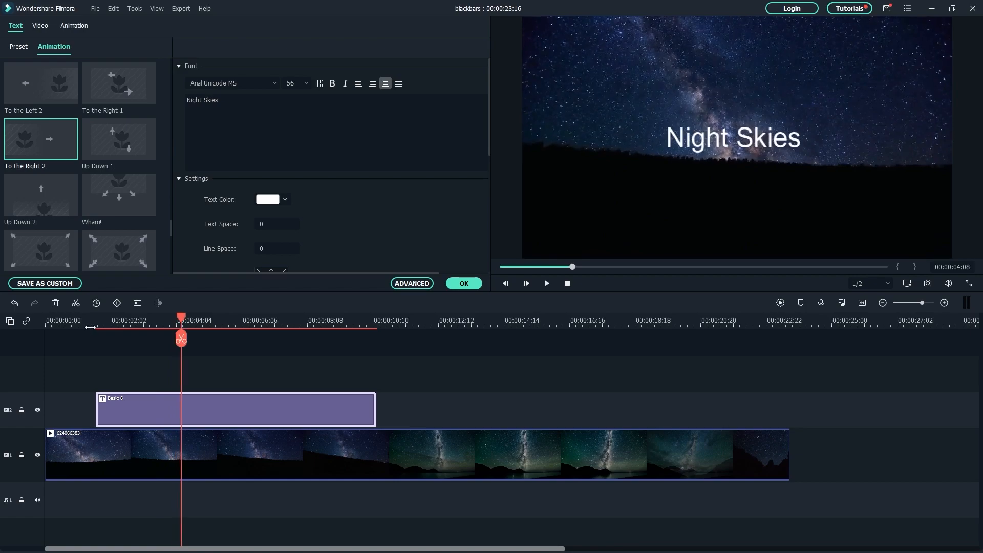
{"action": "mouse_move", "coordinate": [212, 405]}
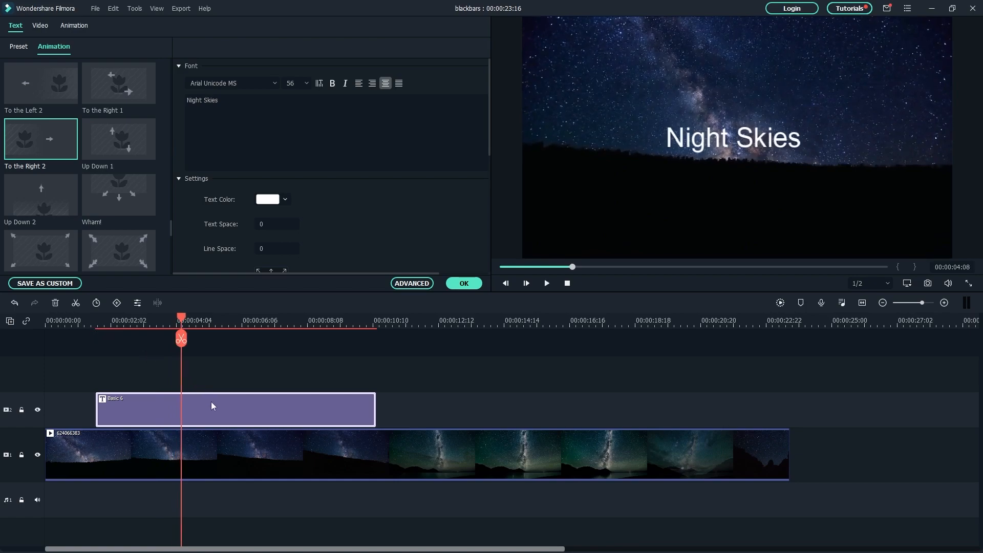
Step: Shift the title clip to start around seven seconds and play back to check timing
{"action": "left_click_drag", "start_coordinate": [211, 409], "coordinate": [429, 408]}
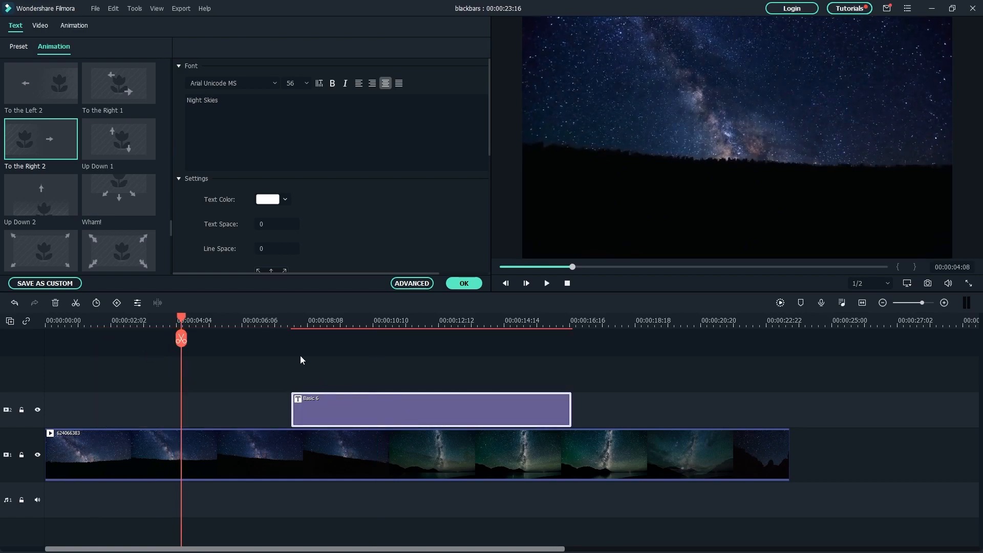
{"action": "left_click", "coordinate": [545, 282]}
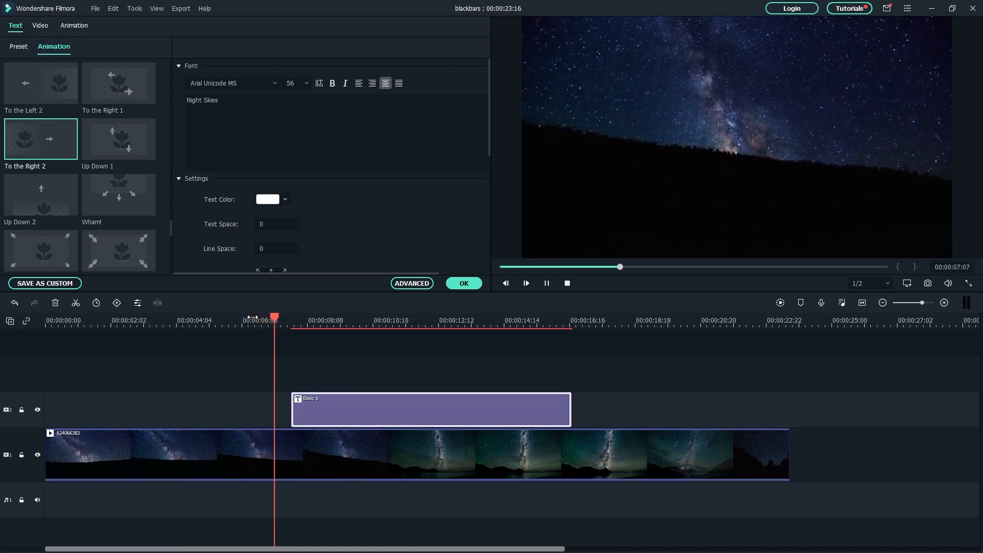